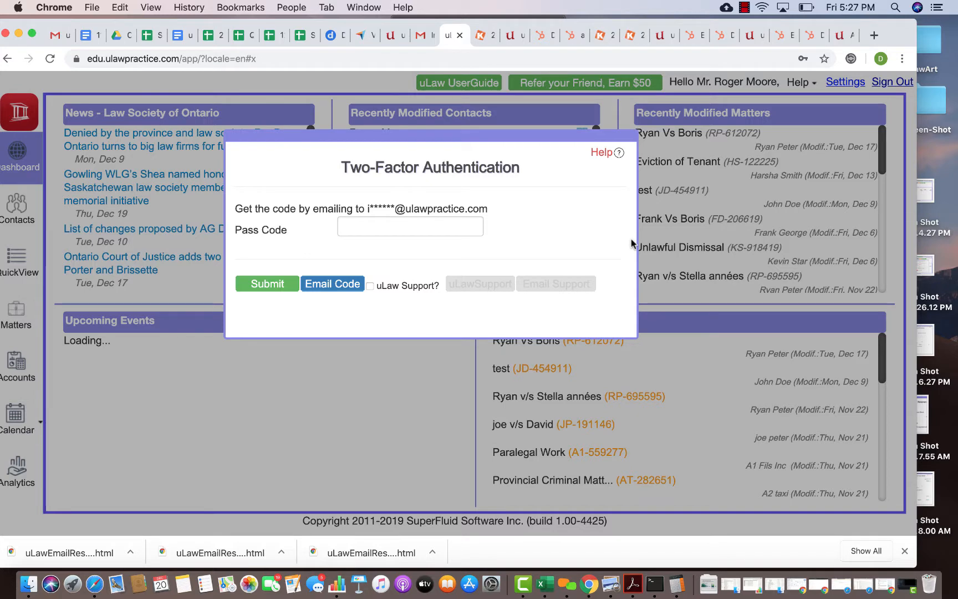
Switch to the Gmail inbox to find the new one-time two-factor code email.
click(331, 283)
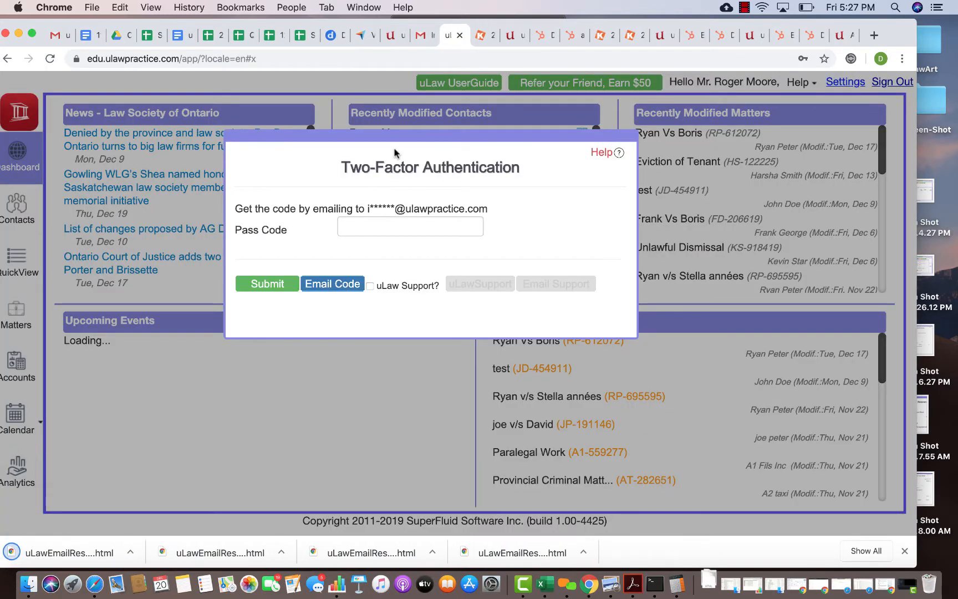
click(421, 35)
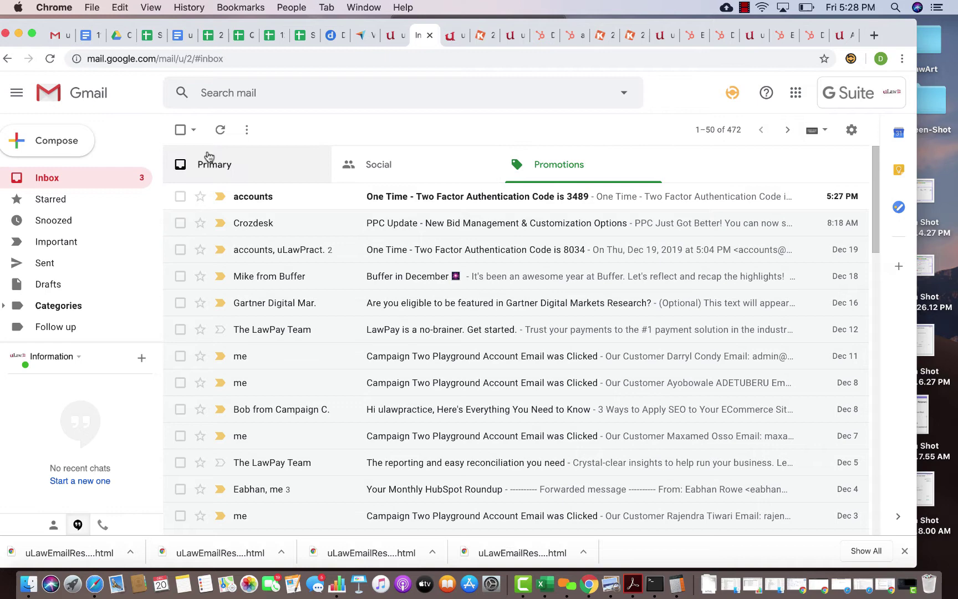
mouse_move(283, 197)
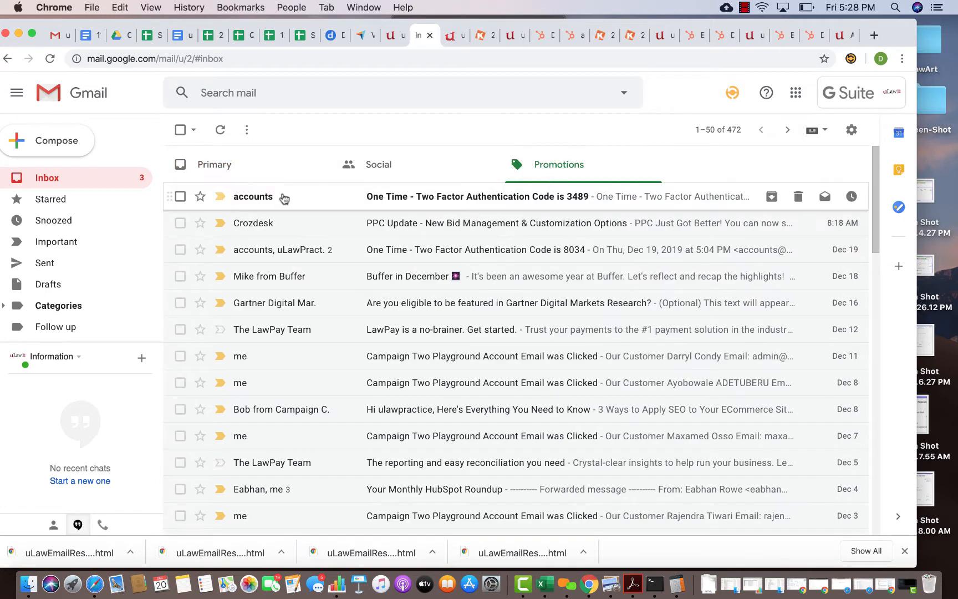
mouse_move(477, 202)
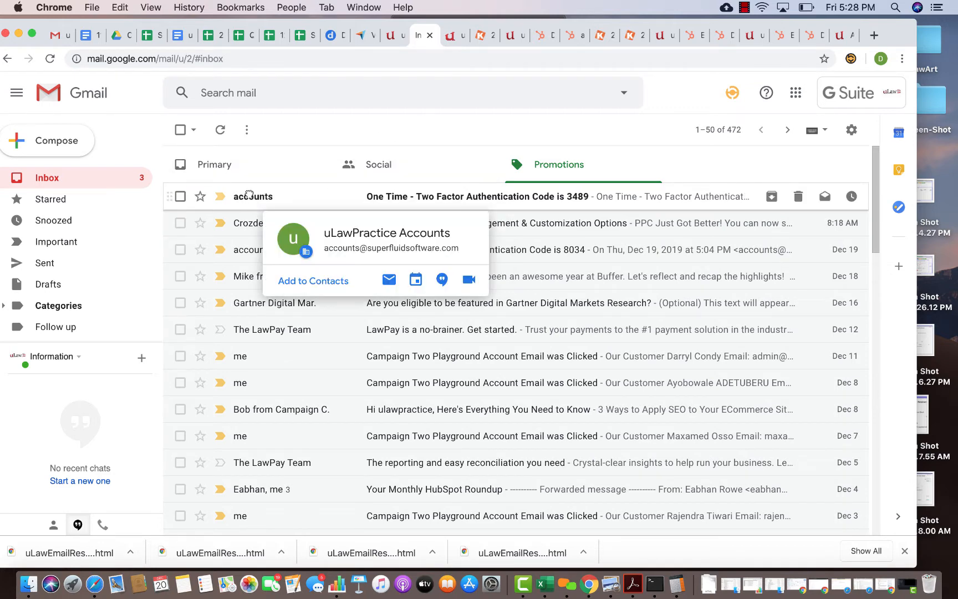
Move the code email to Primary for all future messages, then request a new code in uLaw.
click(215, 163)
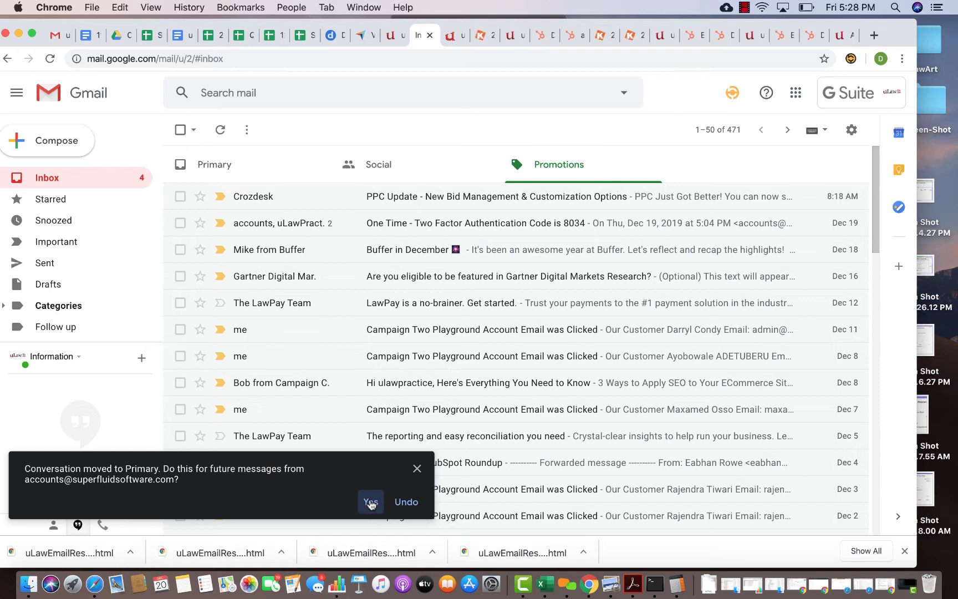
click(370, 501)
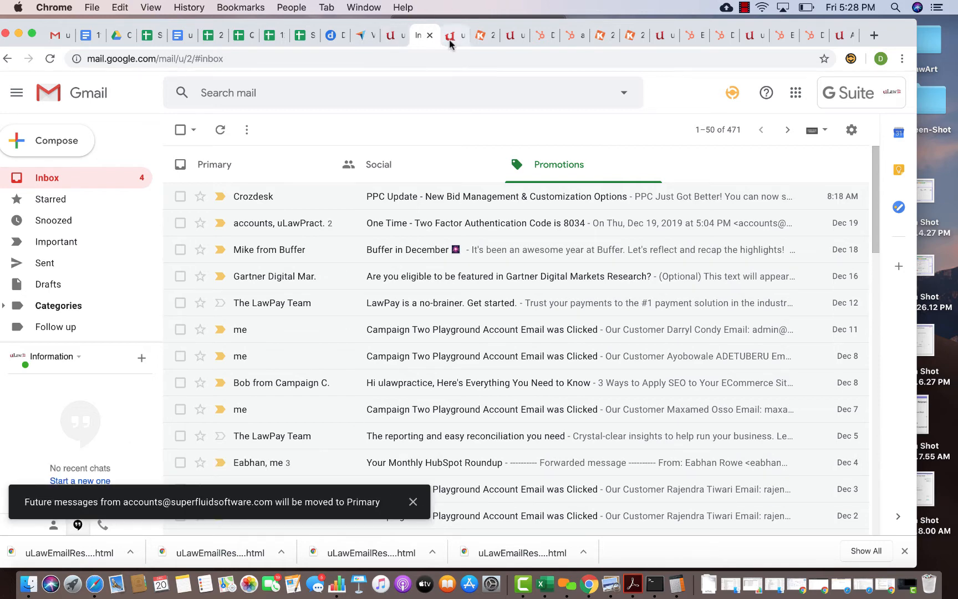
click(455, 35)
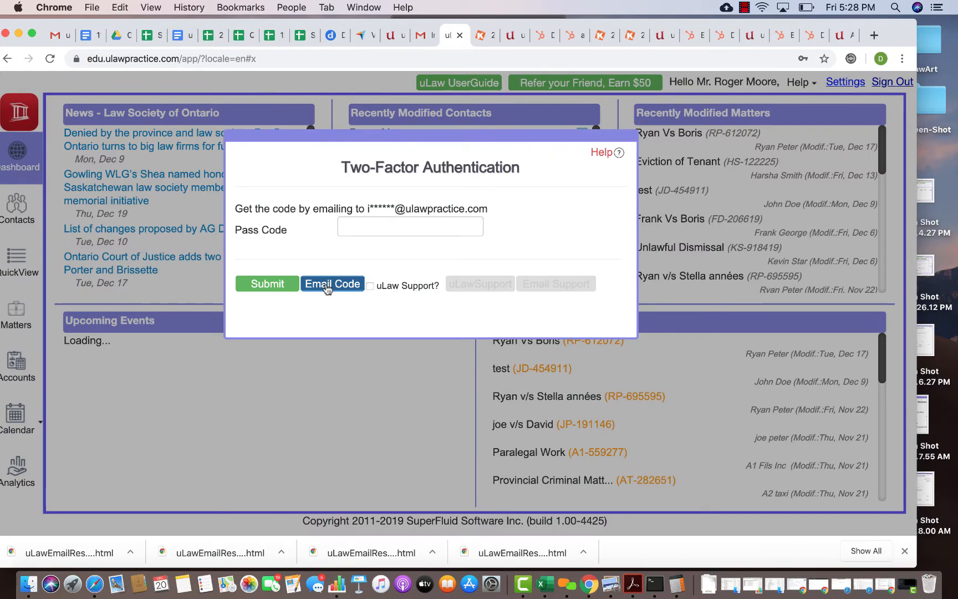
click(331, 284)
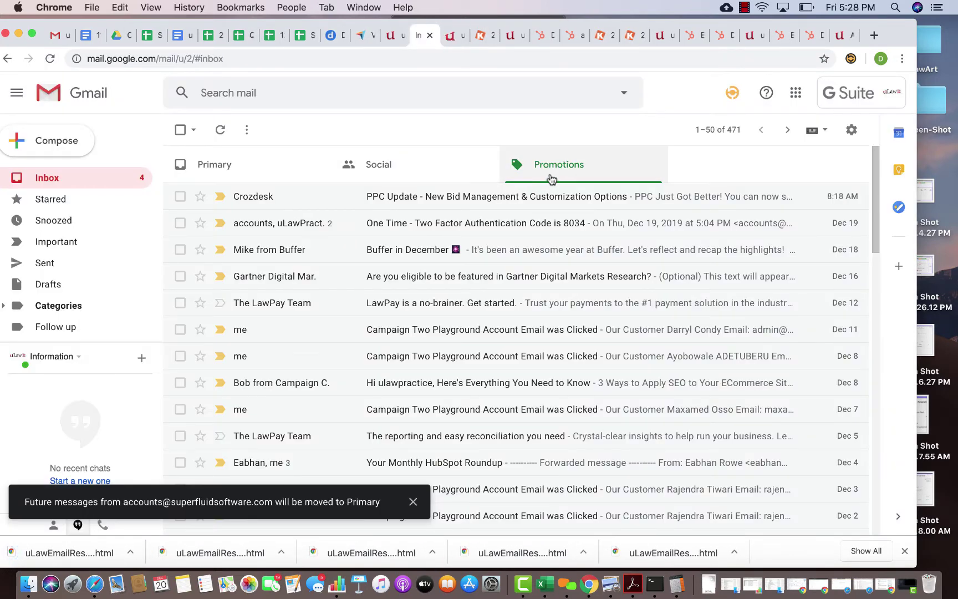
Check Primary for the newly arrived code email from accounts.
click(413, 502)
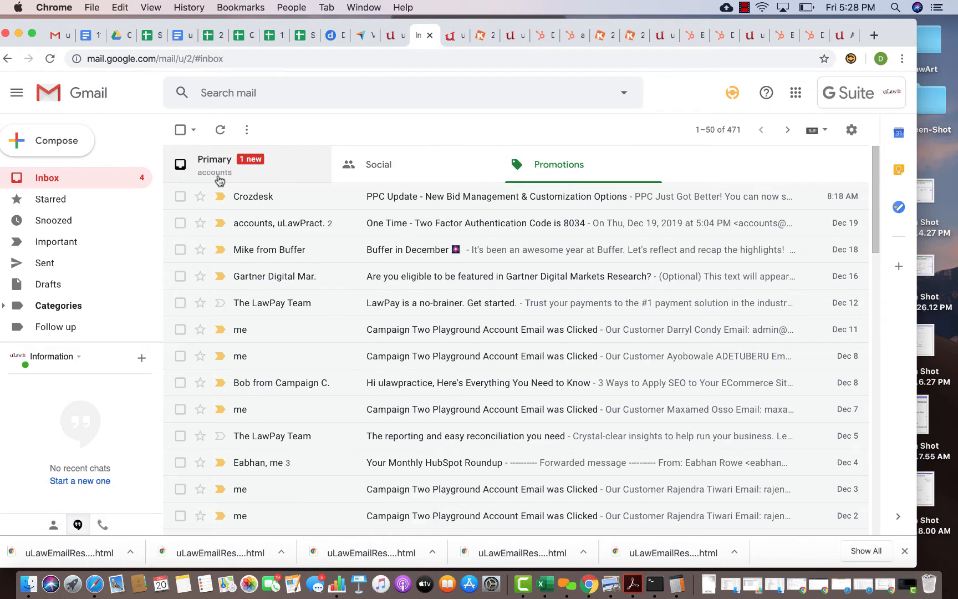
mouse_move(221, 180)
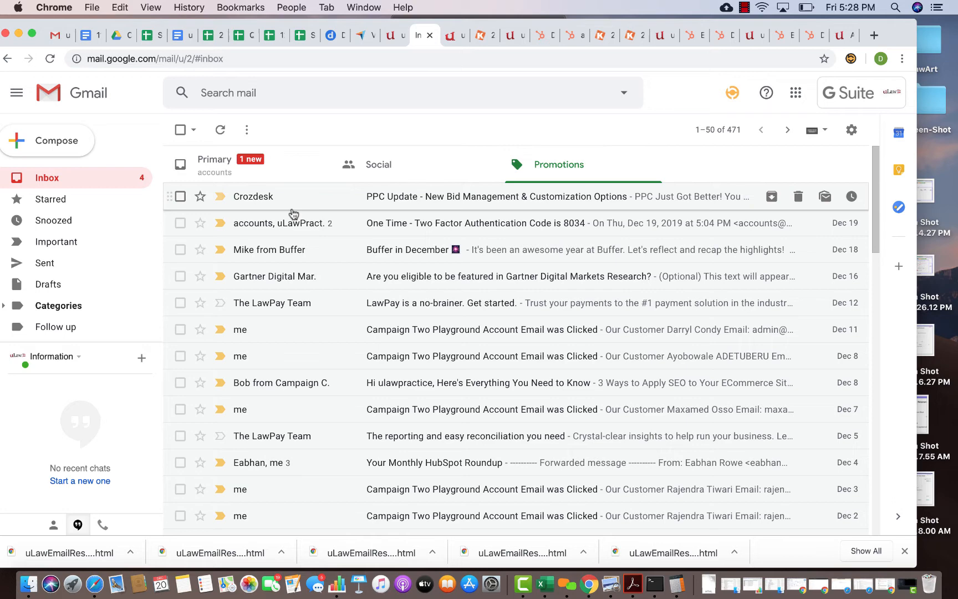
mouse_move(247, 233)
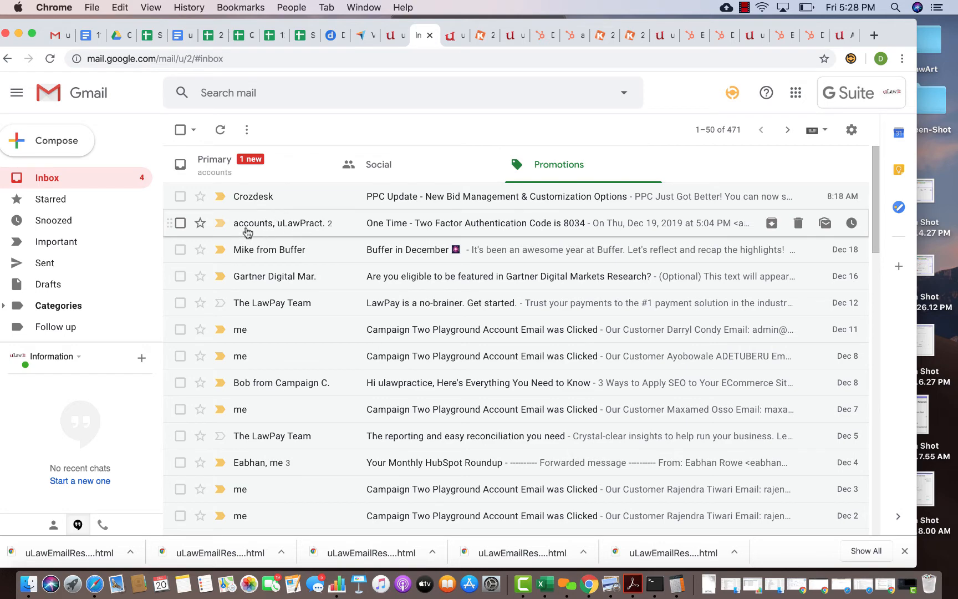